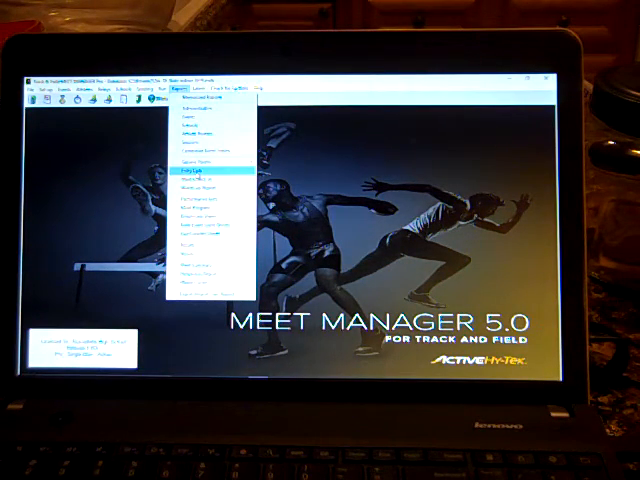
Bring up the Entries List report settings from the Reports menu
{"action": "left_click", "coordinate": [200, 164]}
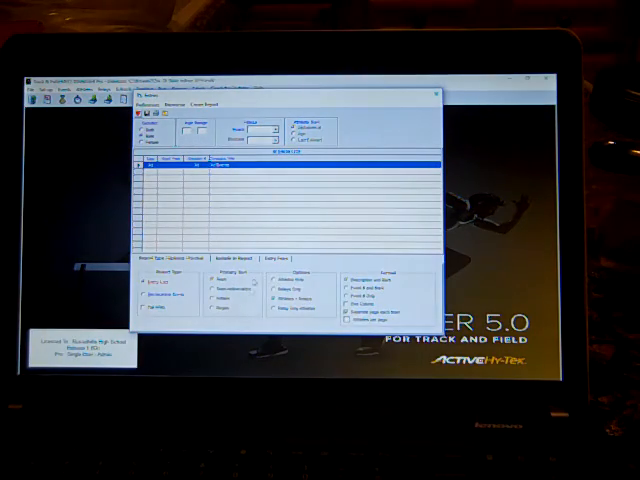